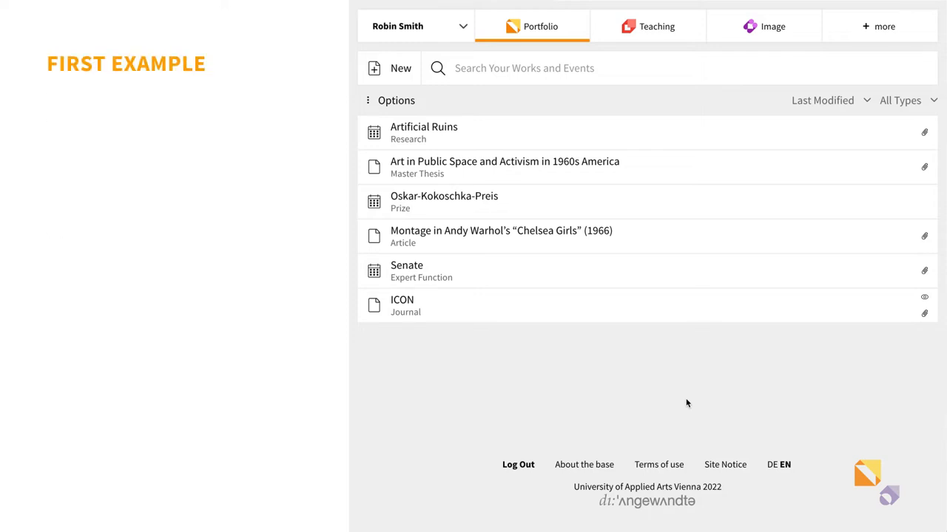
Step: Open the Montage in Andy Warhol's "Chelsea Girls" (1966) entry and show its two attached files
{"action": "left_click", "coordinate": [500, 231]}
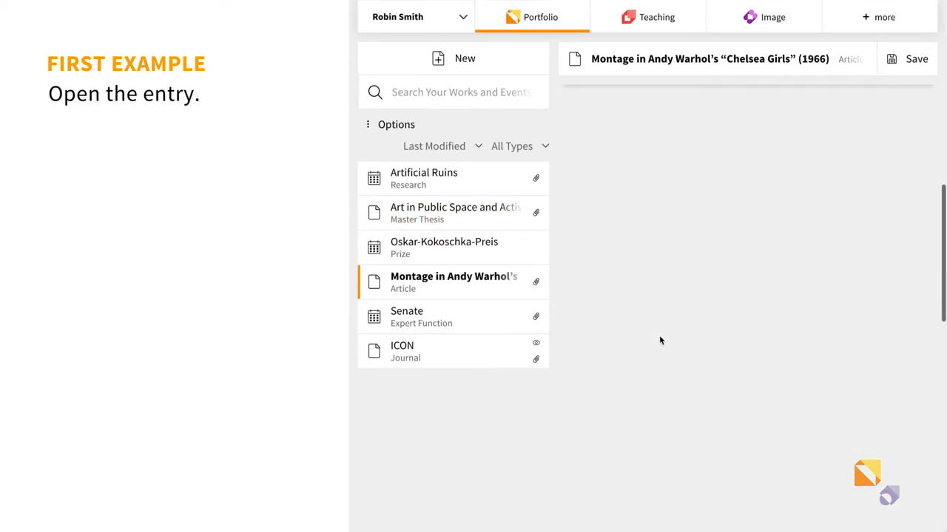
{"action": "left_click", "coordinate": [453, 281]}
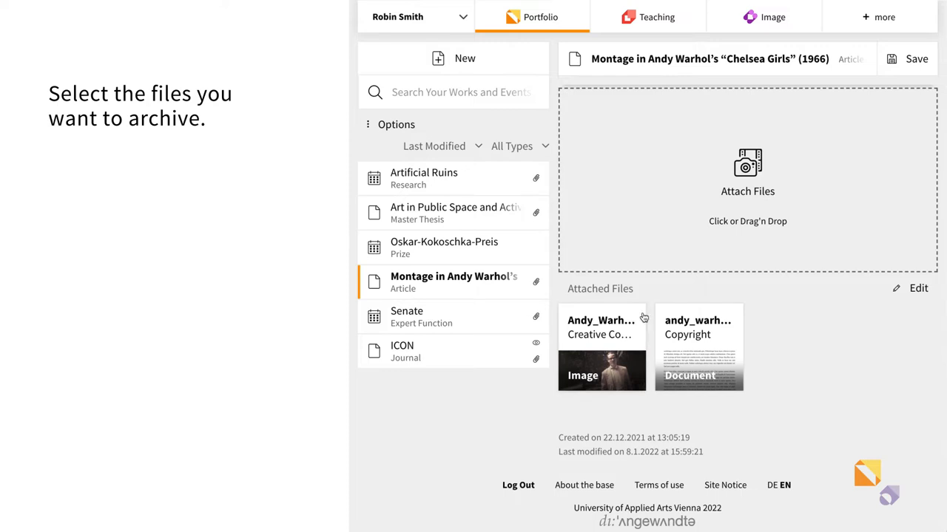
Step: Select all attached files of the Montage article and choose Push to Archive
{"action": "left_click", "coordinate": [919, 286]}
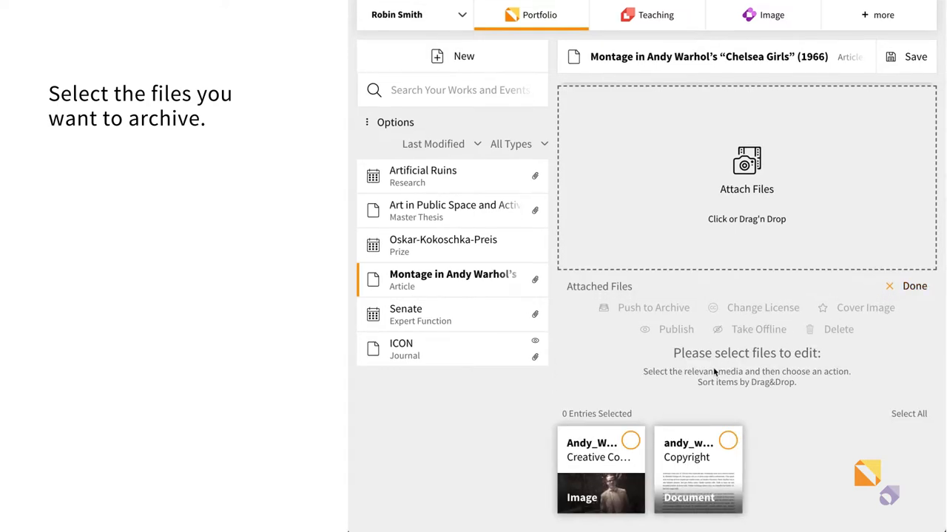
{"action": "left_click", "coordinate": [600, 470]}
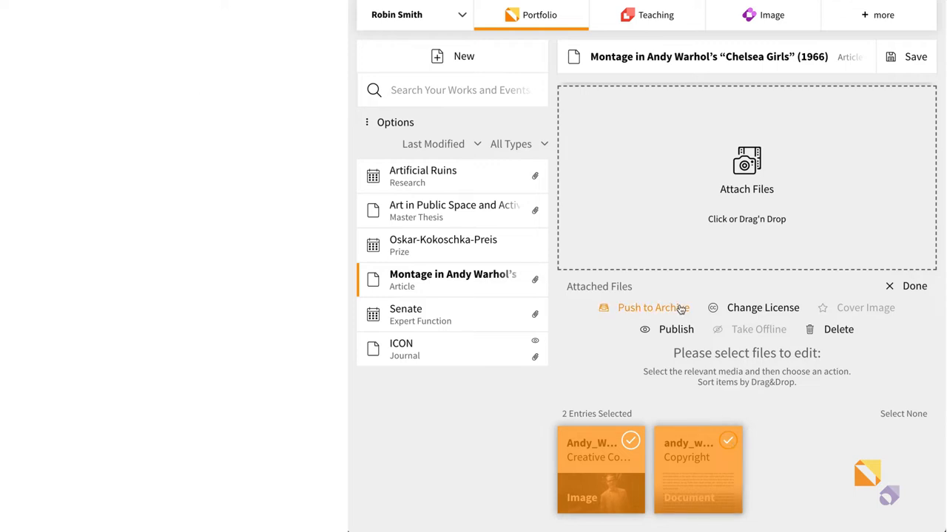
{"action": "left_click", "coordinate": [645, 308]}
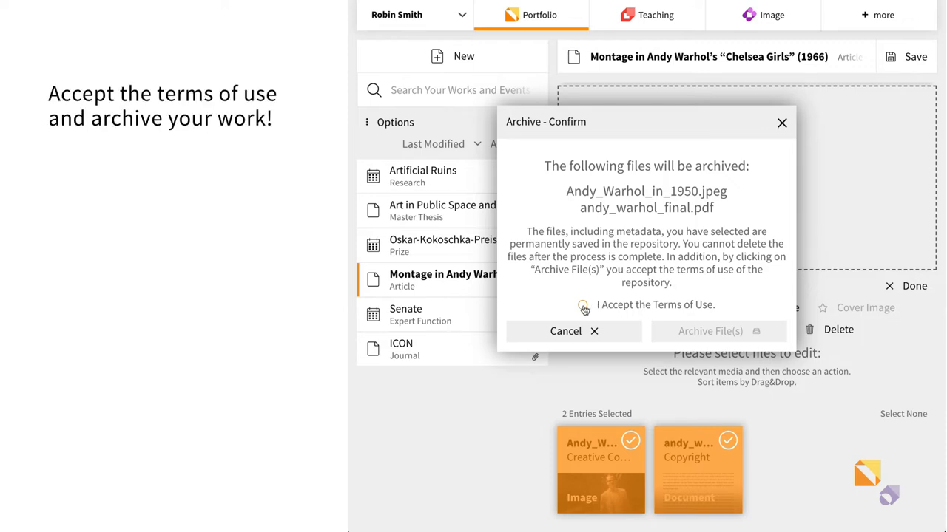
Step: Accept the terms of use, archive both selected files and finish editing the attachments
{"action": "left_click", "coordinate": [583, 304]}
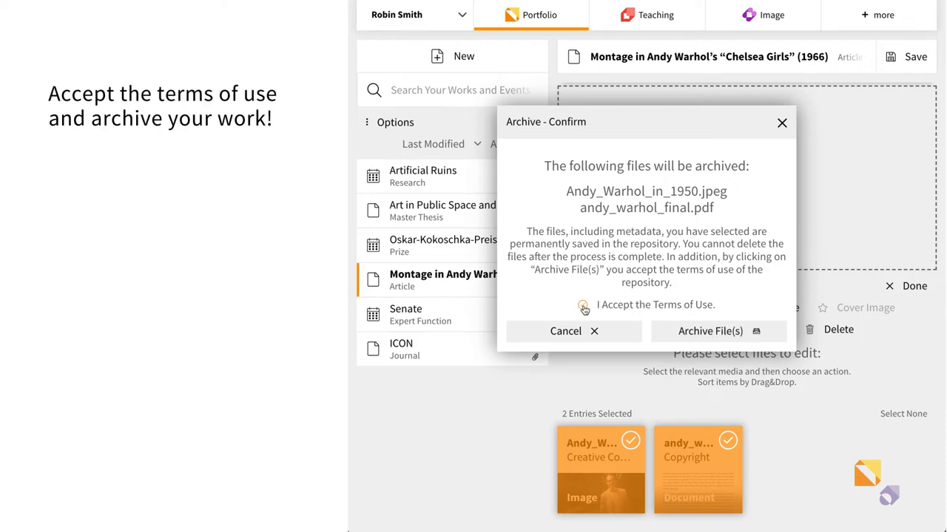
{"action": "left_click", "coordinate": [582, 305]}
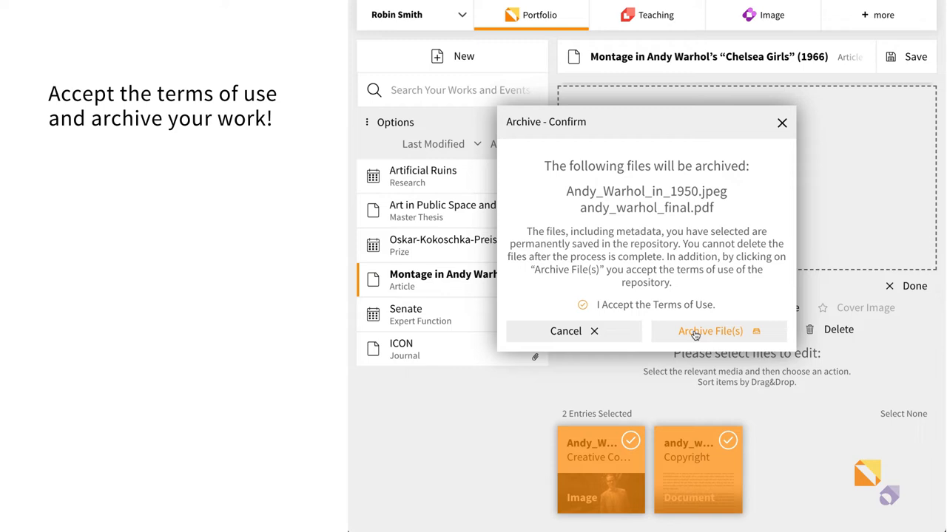
{"action": "left_click", "coordinate": [710, 331]}
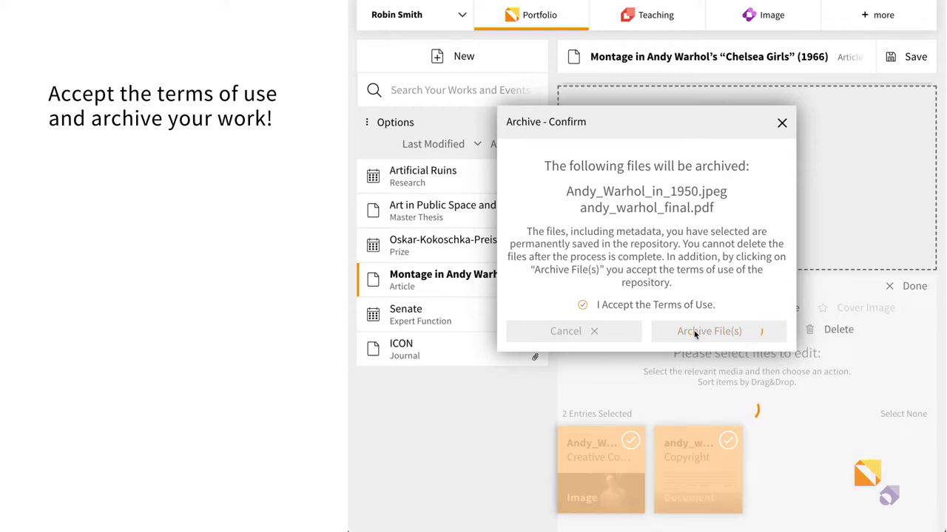
{"action": "left_click", "coordinate": [709, 331]}
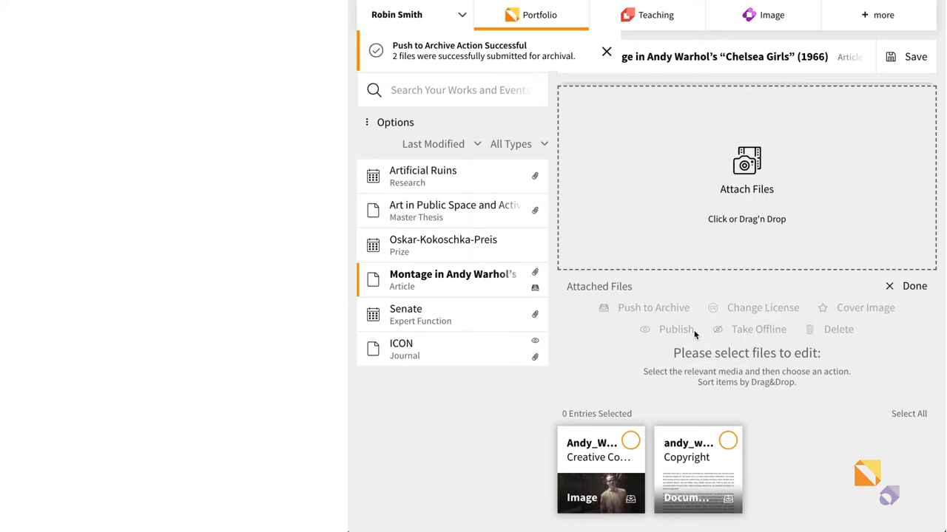
{"action": "left_click", "coordinate": [914, 56]}
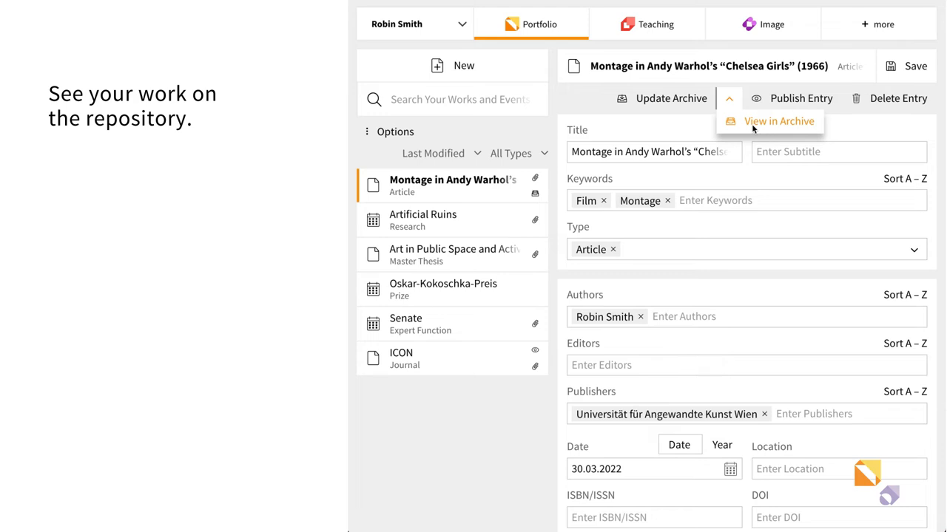
Step: View the Montage article's archived record in Phaidra, then begin a new keyword with "C"
{"action": "left_click", "coordinate": [778, 122]}
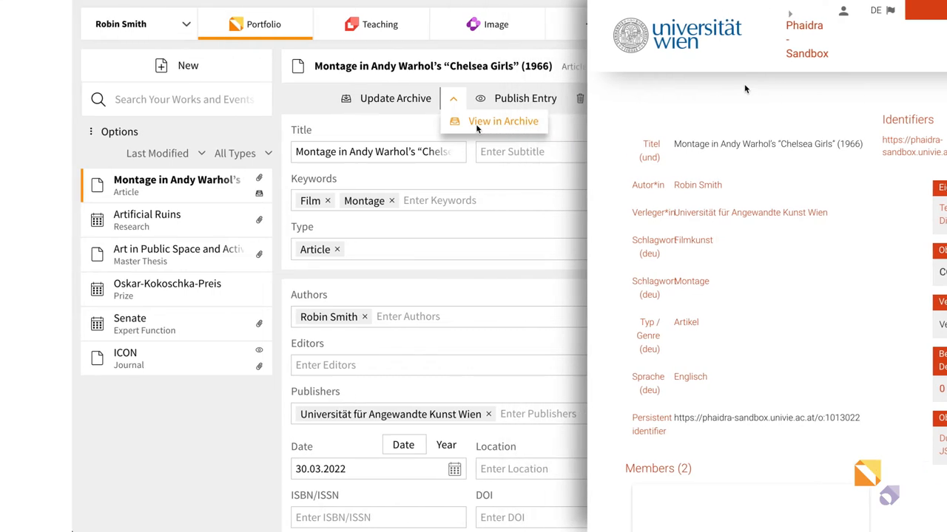
{"action": "type", "text": "C"}
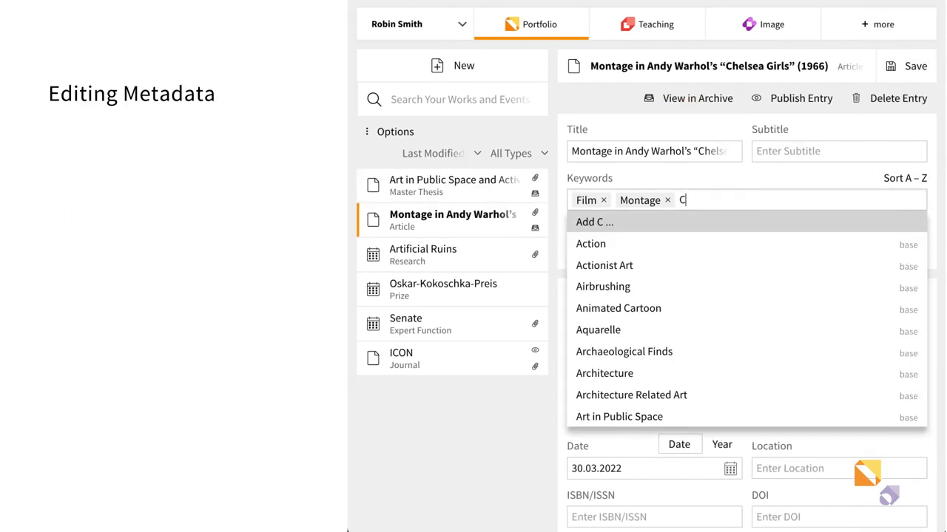
Step: Add "Collage" as a keyword and set the entry's date to 25.05.2022
{"action": "type", "text": "ollage"}
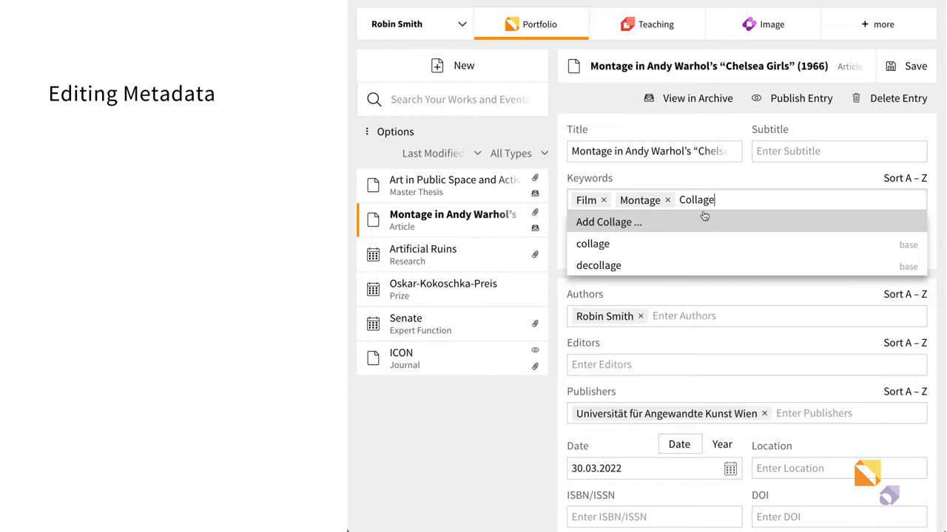
{"action": "left_click", "coordinate": [610, 222]}
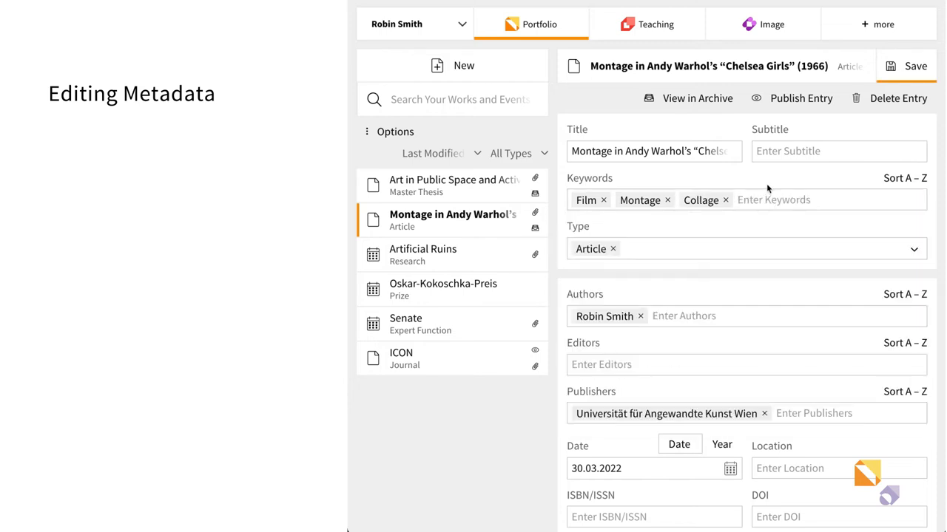
{"action": "mouse_move", "coordinate": [774, 200]}
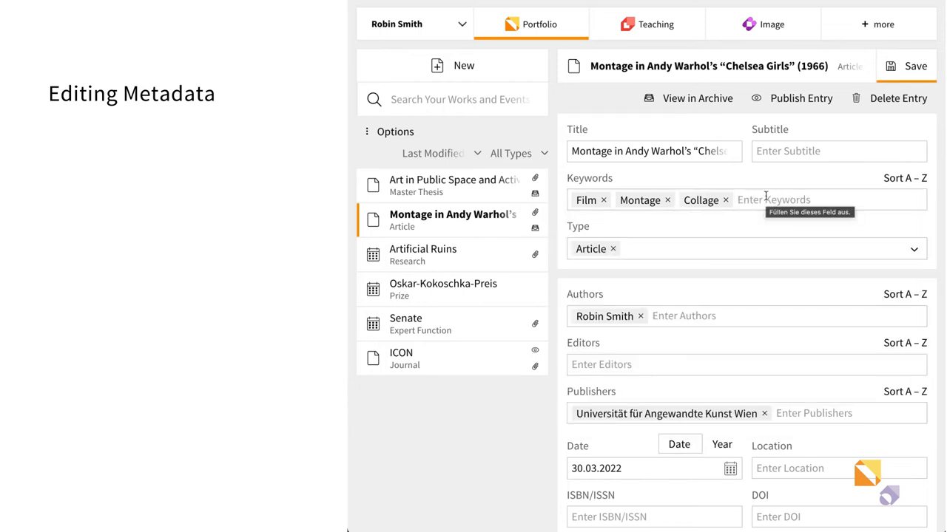
{"action": "left_click", "coordinate": [730, 467]}
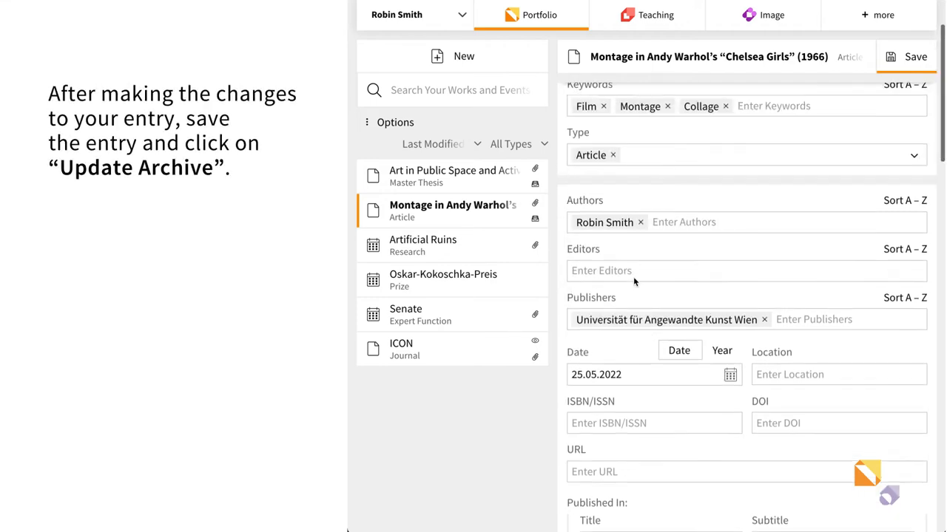
Step: Save the Montage entry's edited metadata and push the update to the archive
{"action": "left_click", "coordinate": [915, 56]}
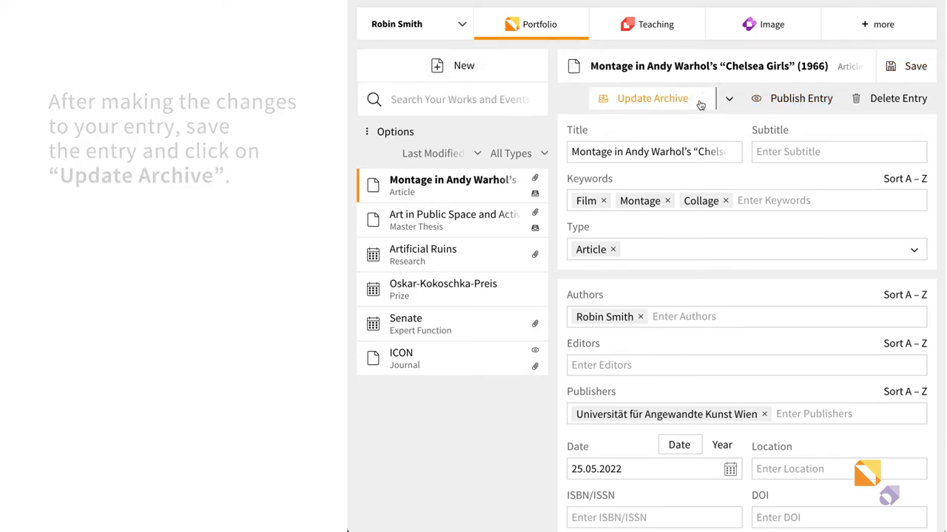
{"action": "left_click", "coordinate": [650, 97]}
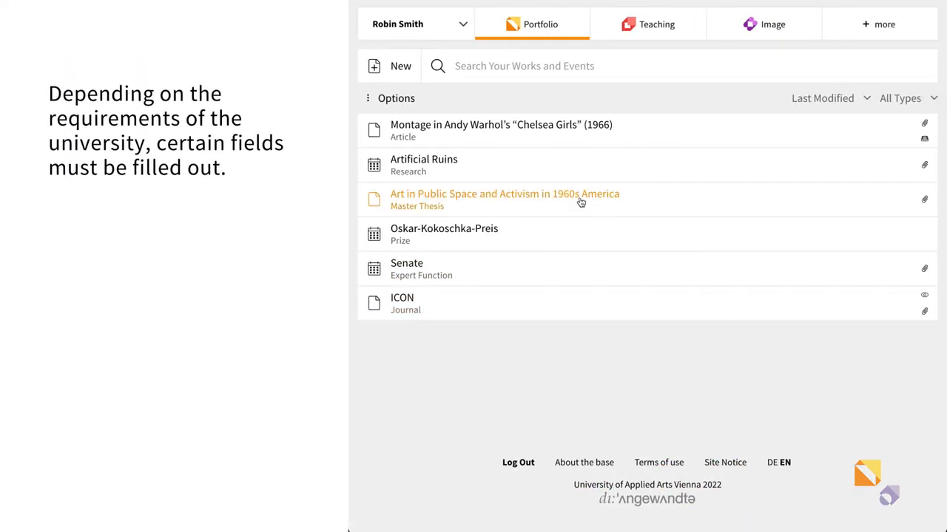
{"action": "left_click", "coordinate": [505, 194]}
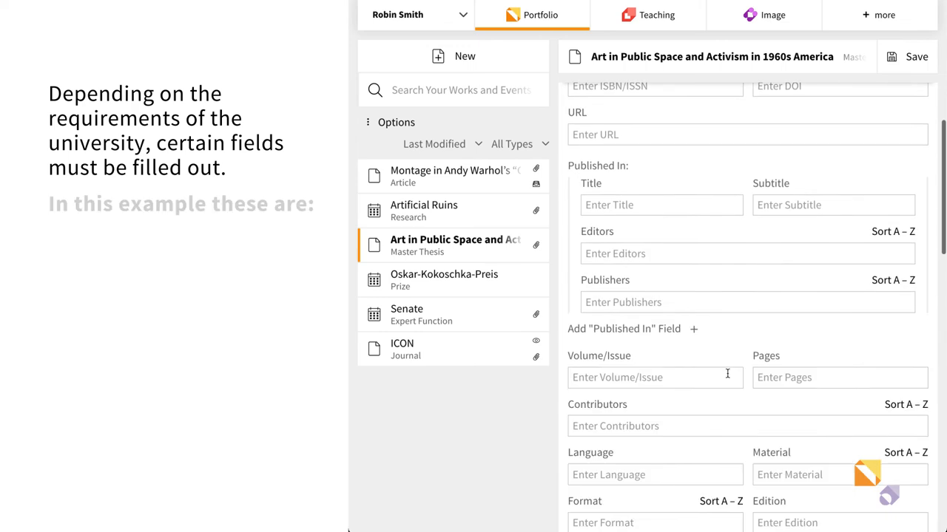
{"action": "type", "text": "Robert Müller"}
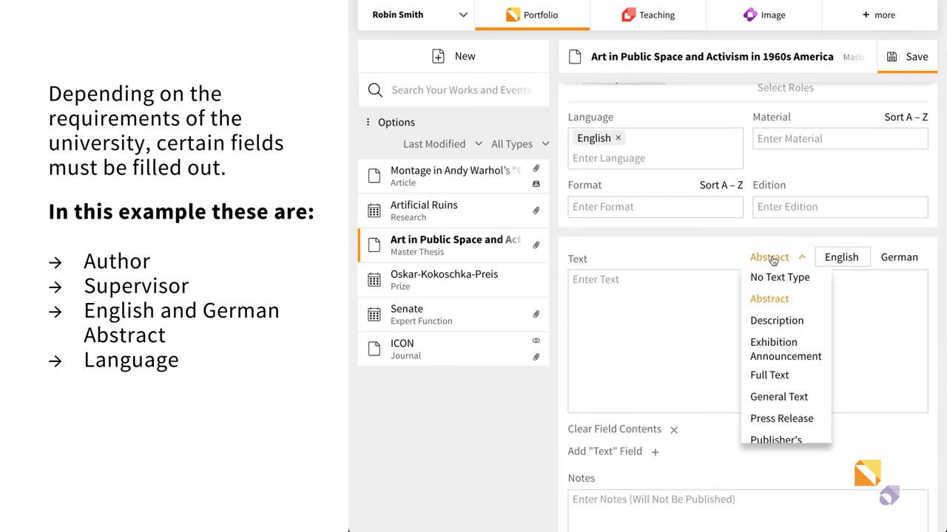
{"action": "left_click", "coordinate": [769, 299]}
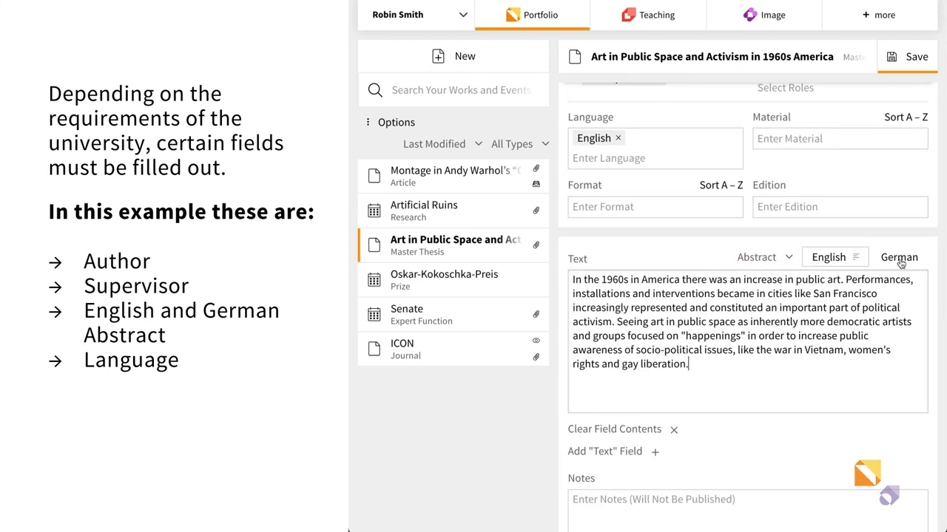
{"action": "left_click", "coordinate": [897, 257]}
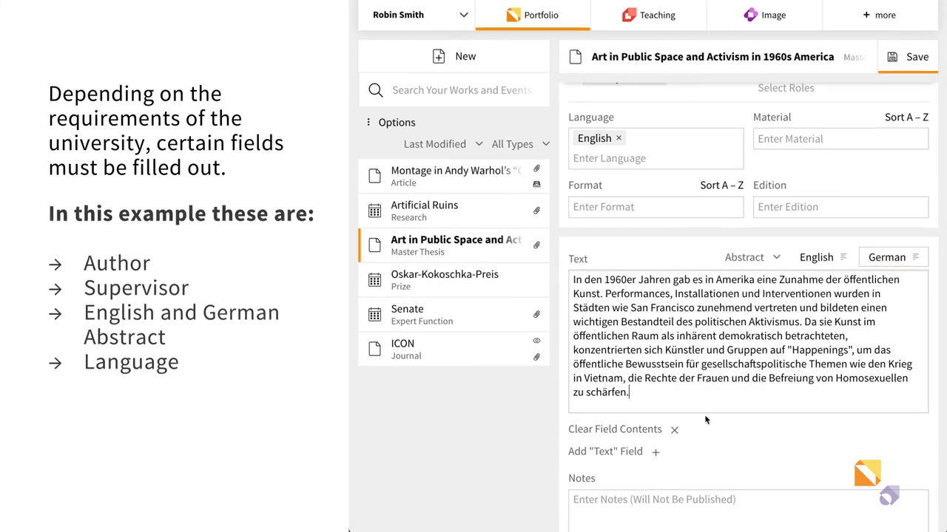
{"action": "left_click", "coordinate": [915, 56]}
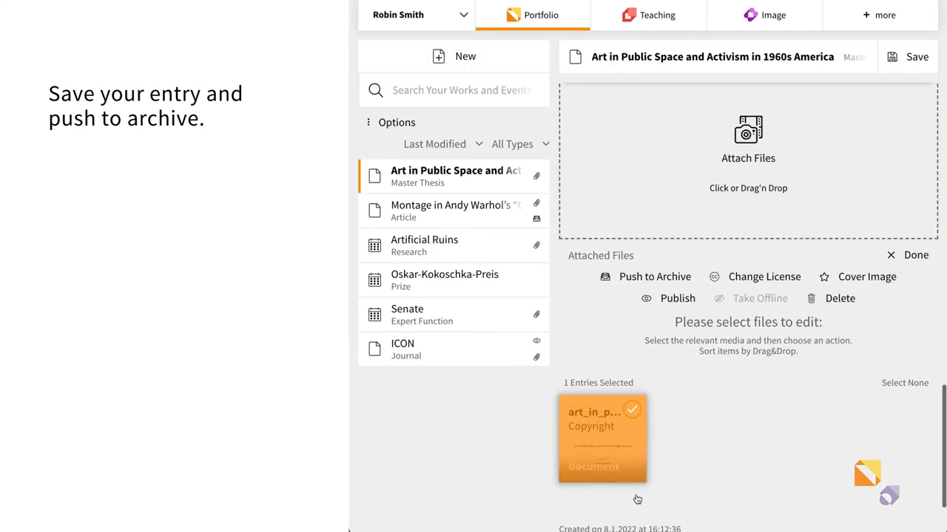
Step: Push the thesis document to the archive with the terms accepted, then reopen the thesis entry
{"action": "left_click", "coordinate": [654, 276]}
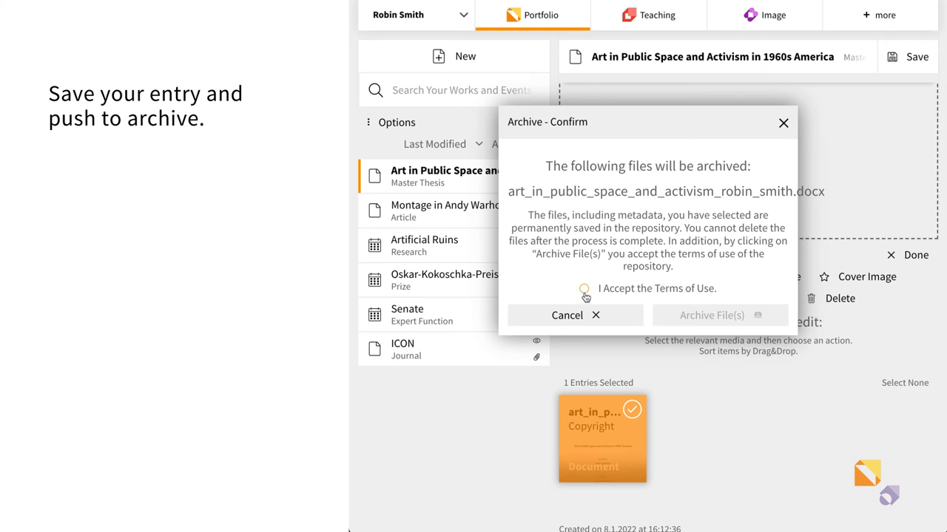
{"action": "left_click", "coordinate": [584, 289]}
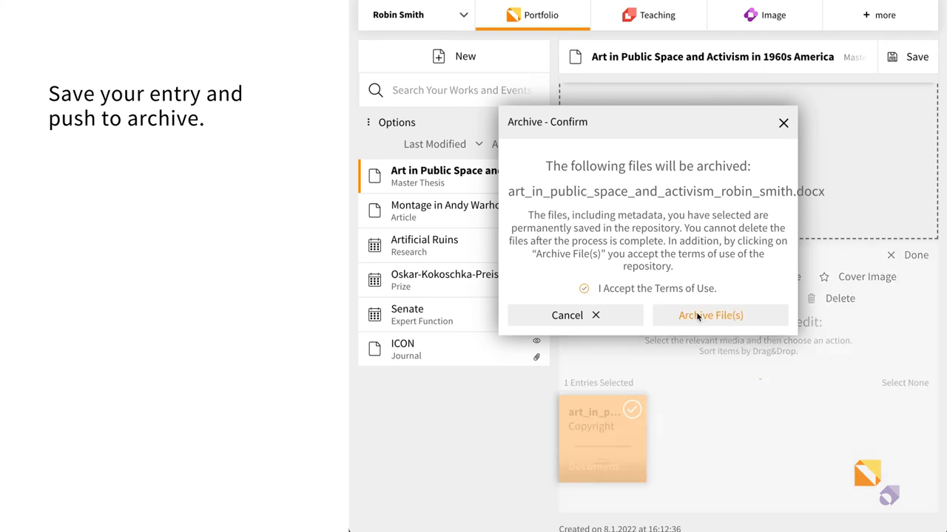
{"action": "left_click", "coordinate": [710, 315]}
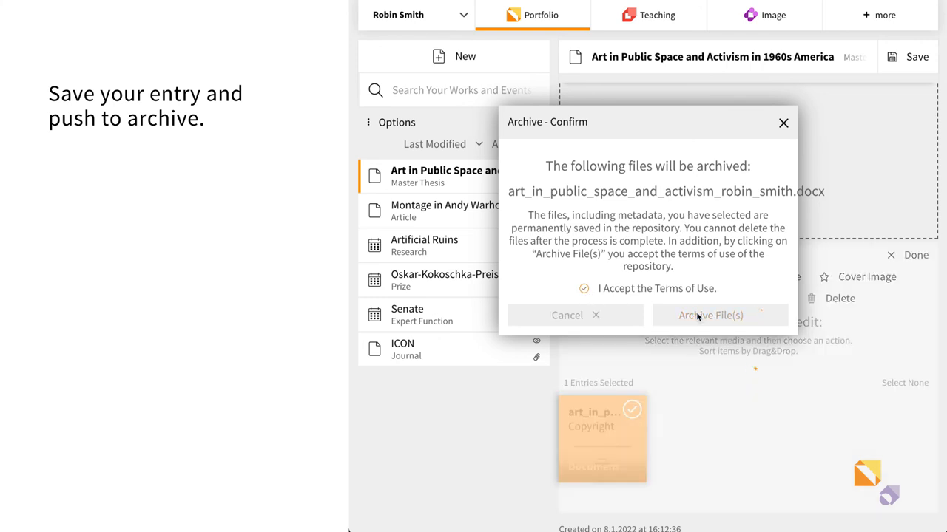
{"action": "left_click", "coordinate": [710, 315]}
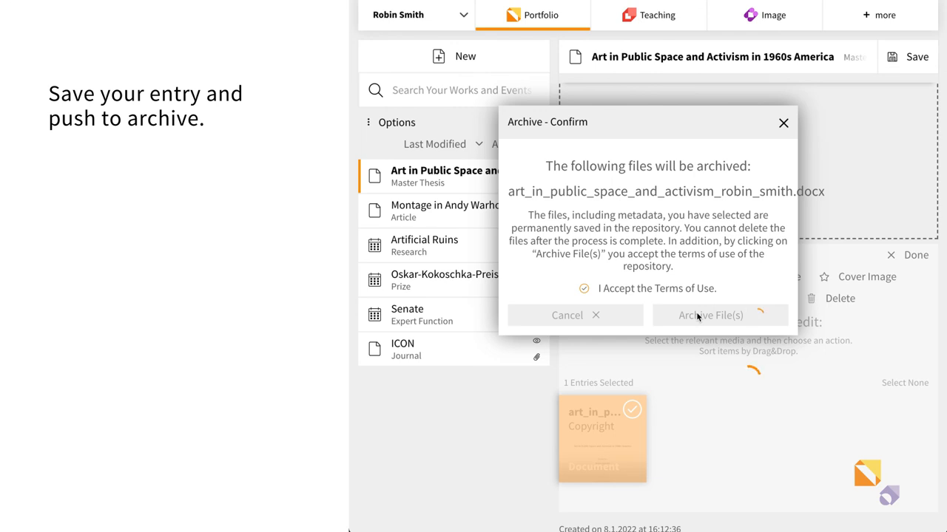
{"action": "left_click", "coordinate": [710, 315]}
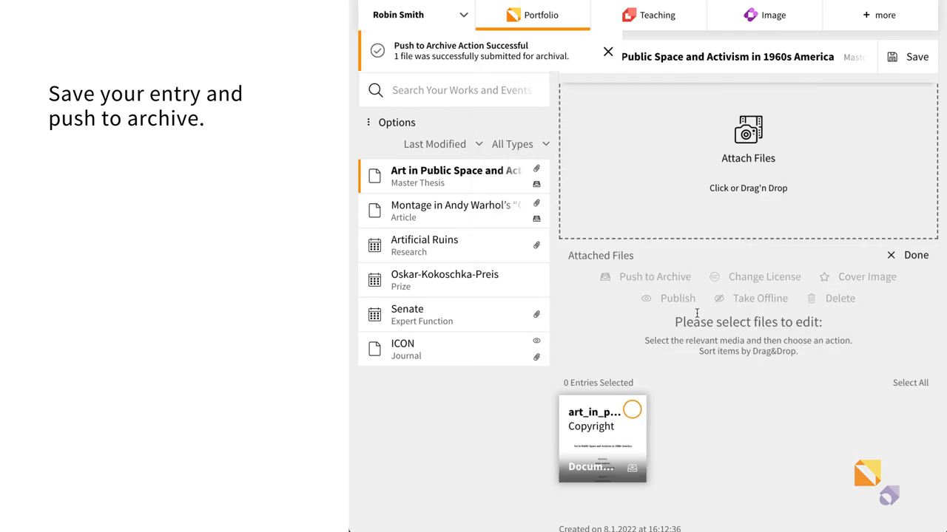
{"action": "mouse_move", "coordinate": [695, 309]}
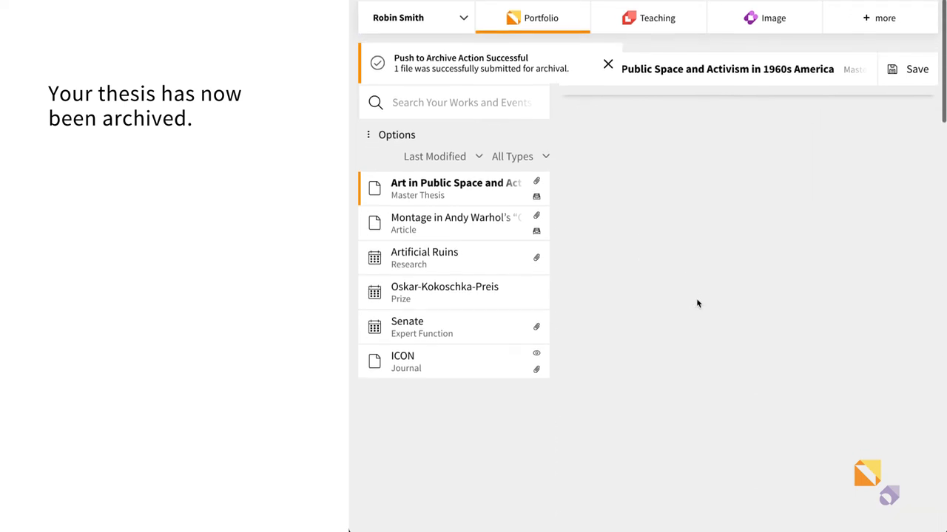
{"action": "left_click", "coordinate": [456, 188]}
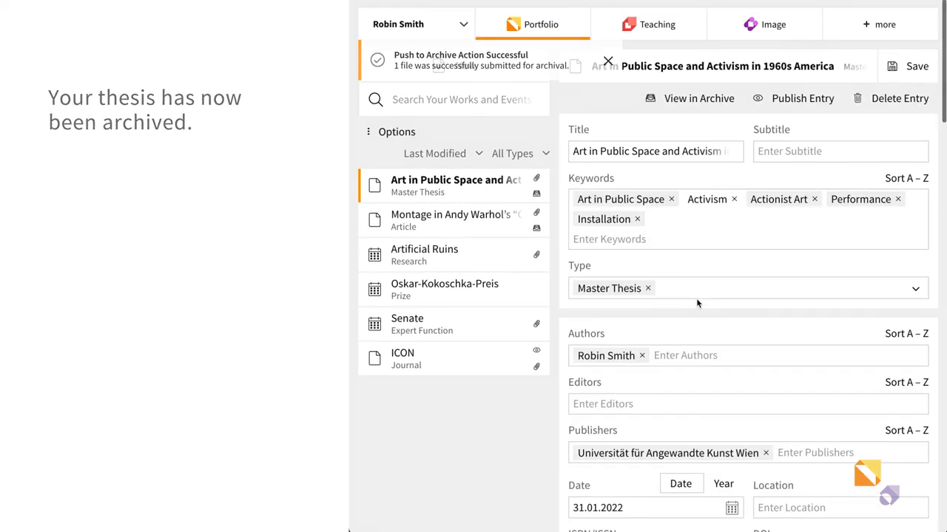